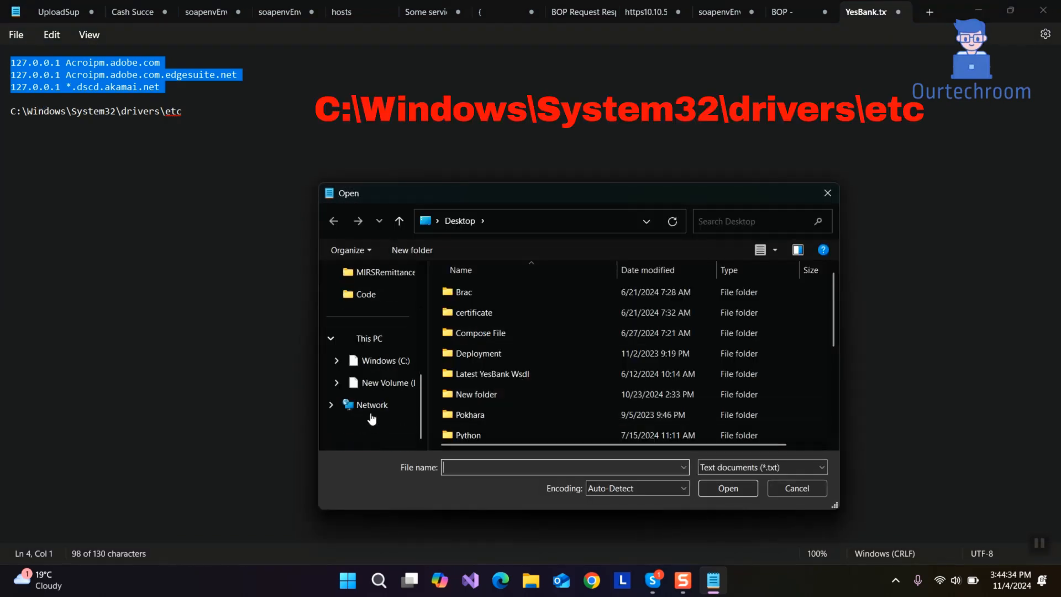
Navigate from the Windows (C:) drive into Windows\System32\drivers\etc
click(382, 359)
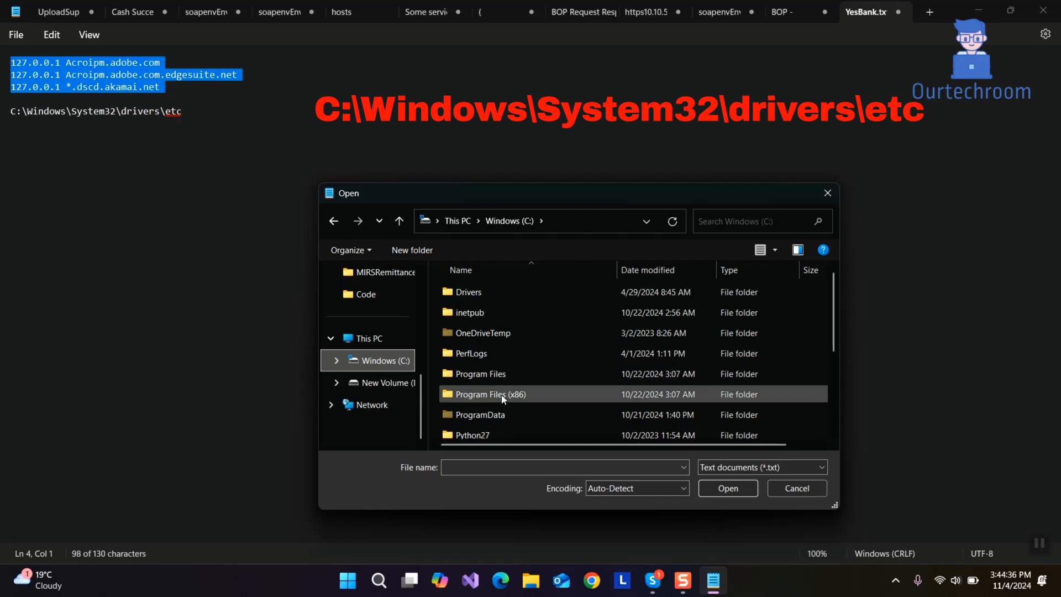
scroll(down, 3)
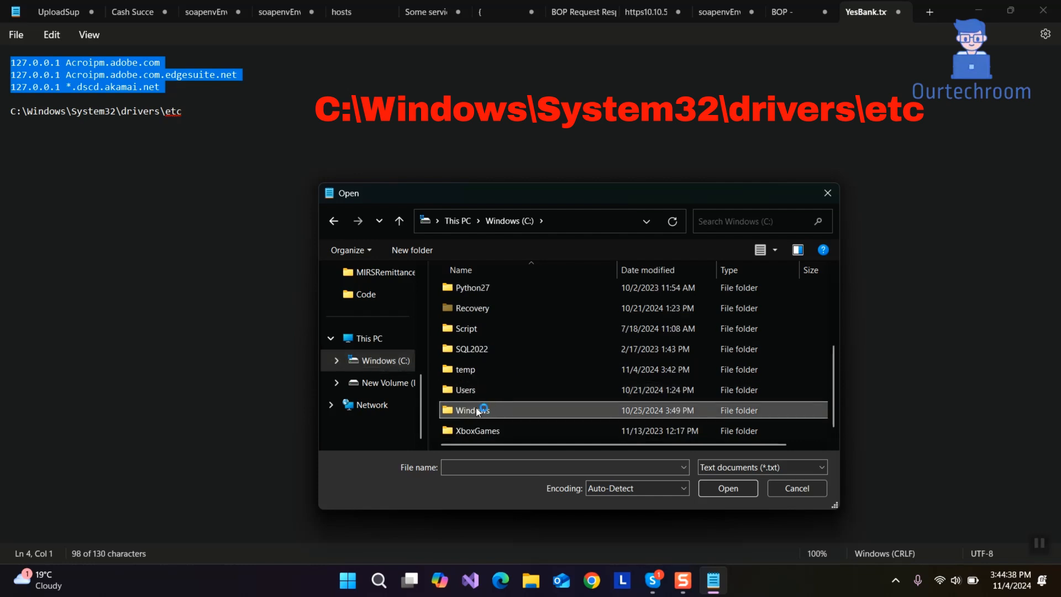
double_click(472, 410)
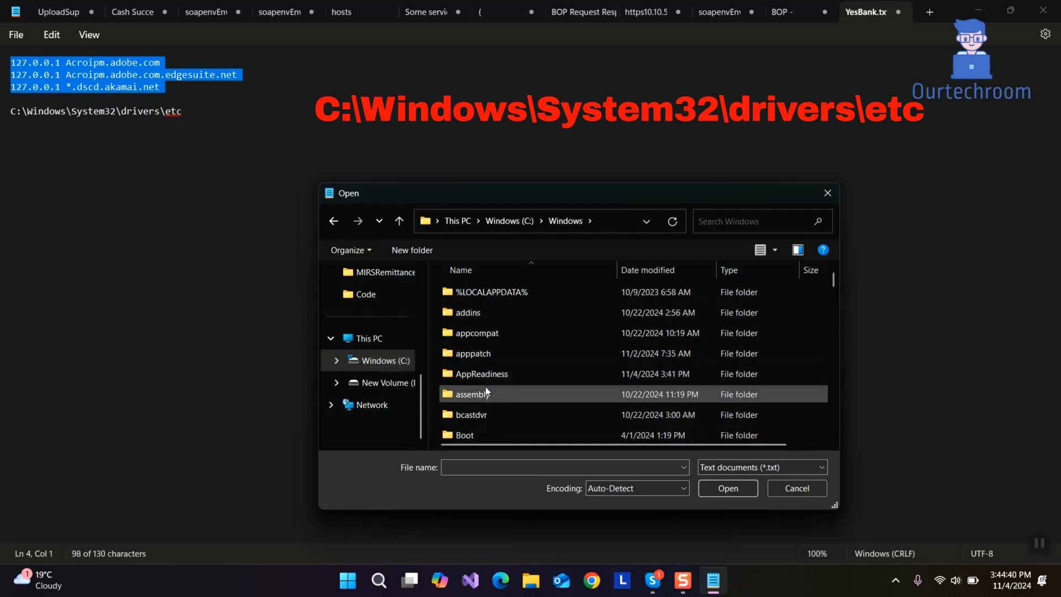
scroll(down, 3)
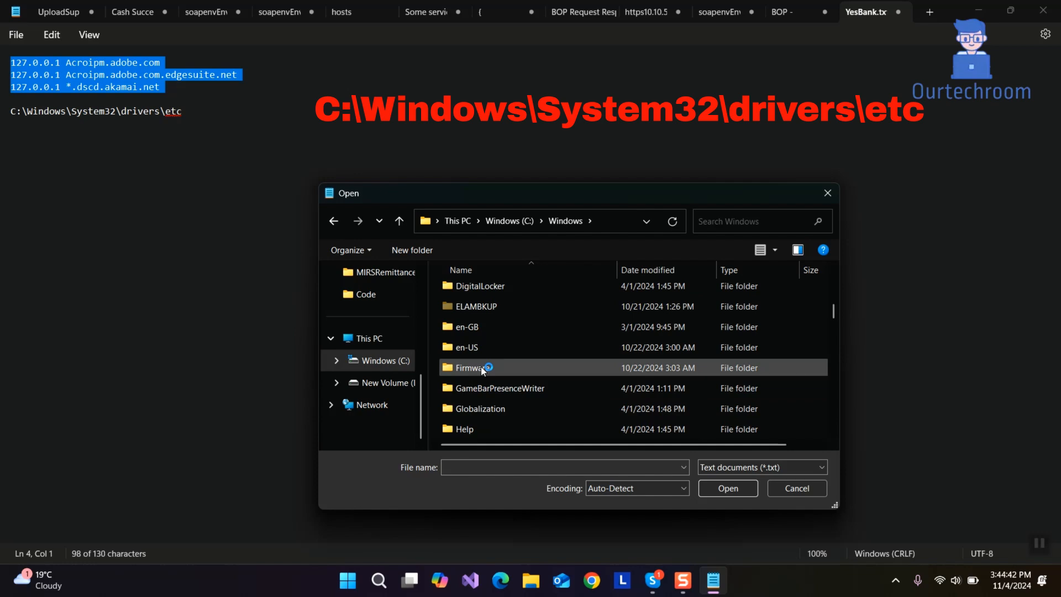
scroll(down, 3)
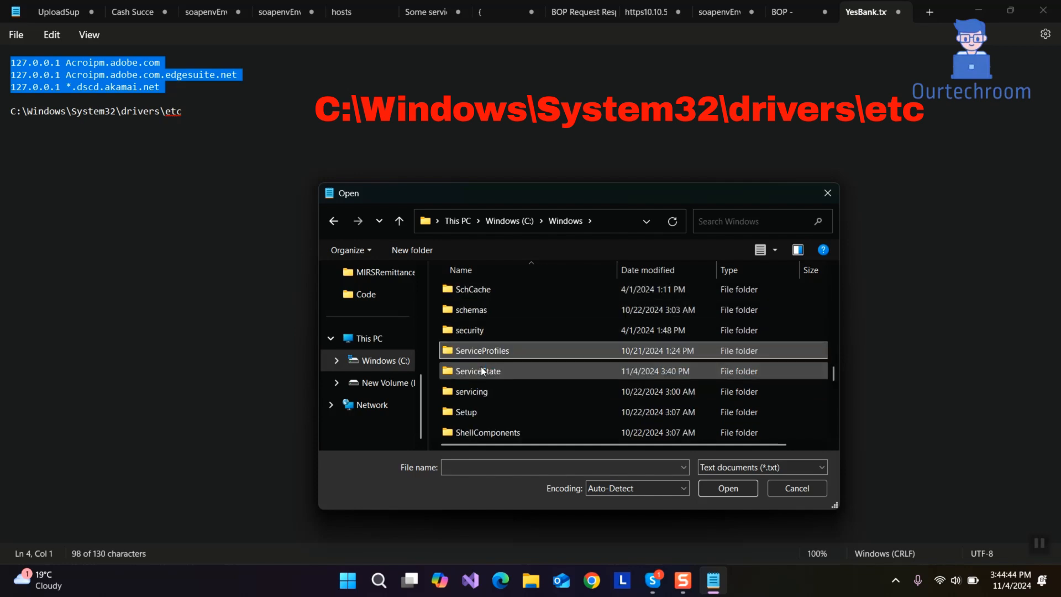
scroll(down, 3)
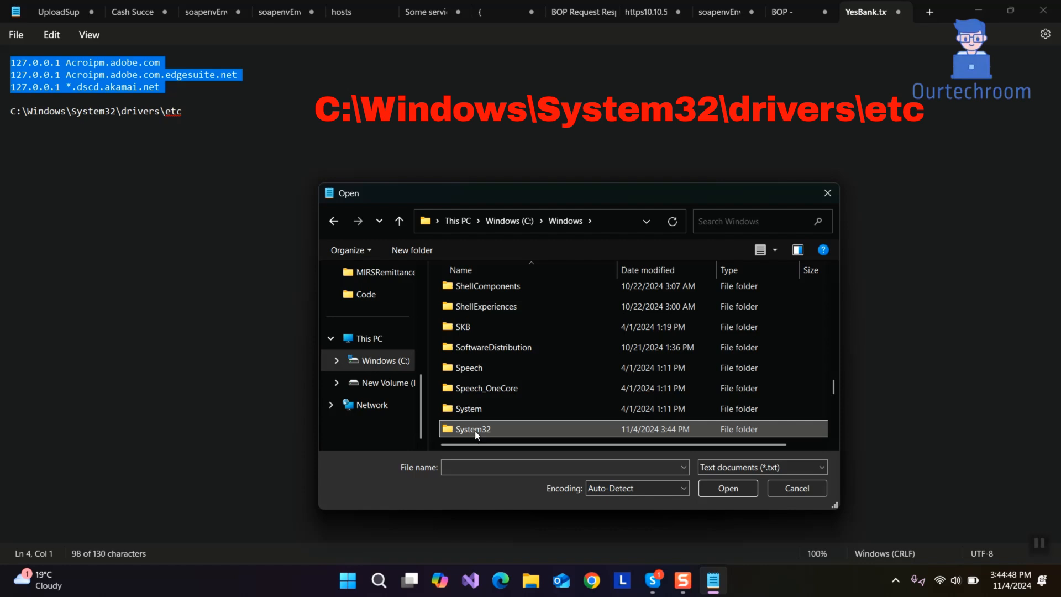
double_click(472, 428)
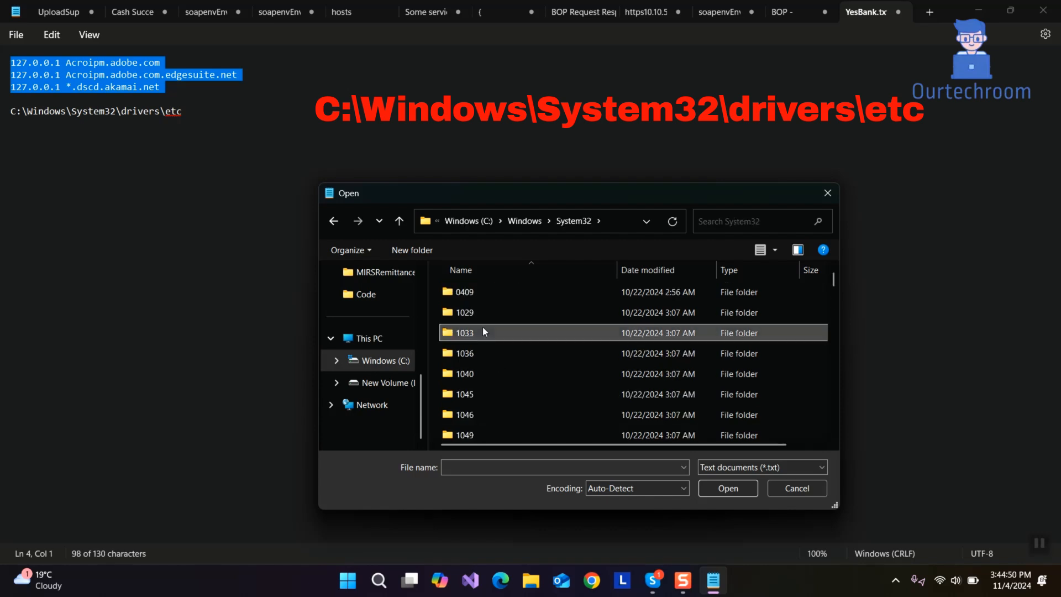
scroll(down, 3)
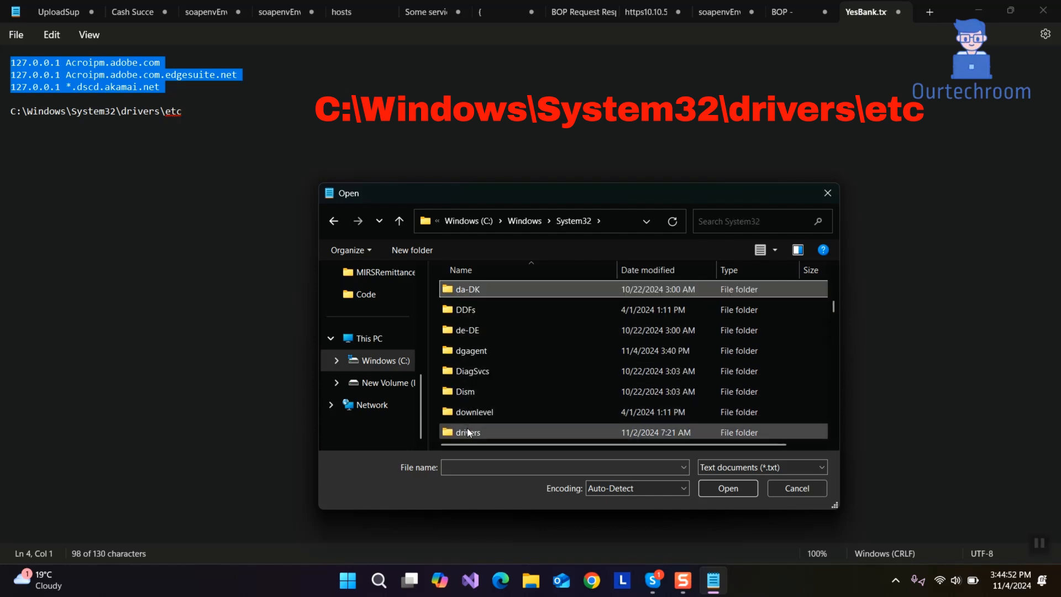
double_click(468, 431)
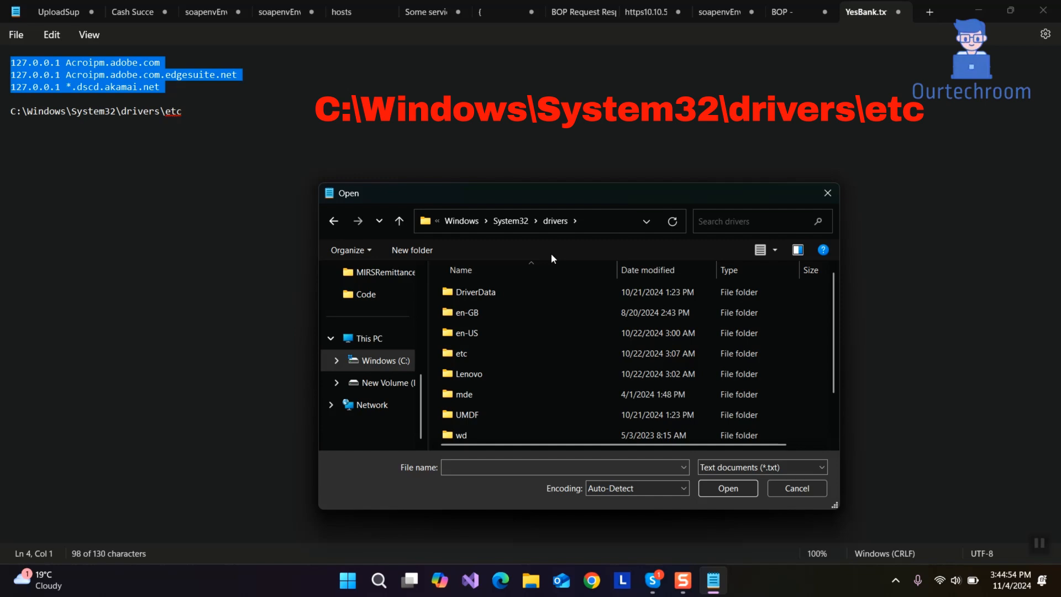
double_click(461, 353)
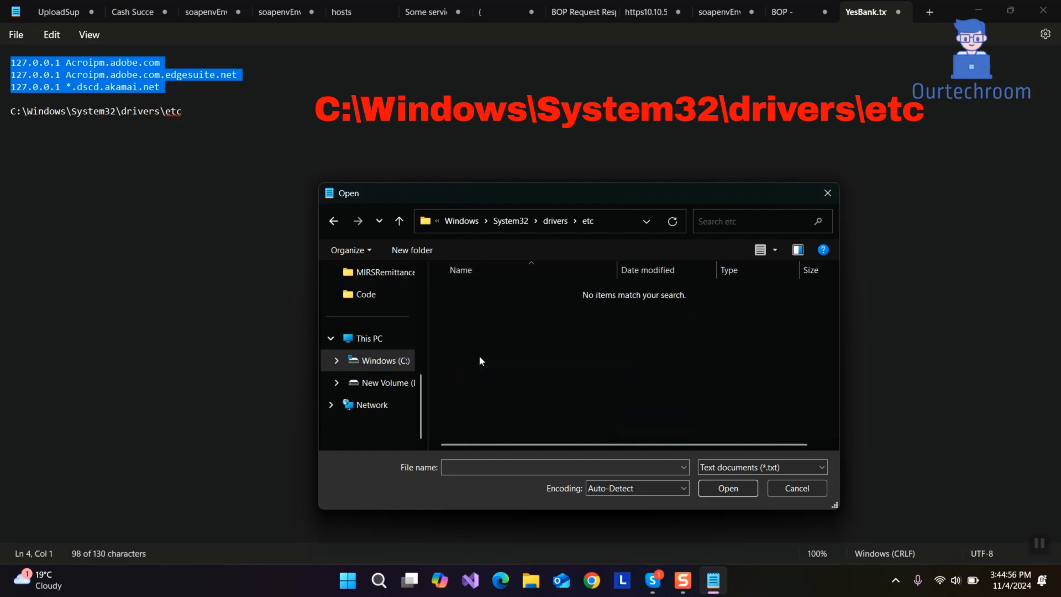
Show All files instead of text documents and open the hosts file
click(760, 467)
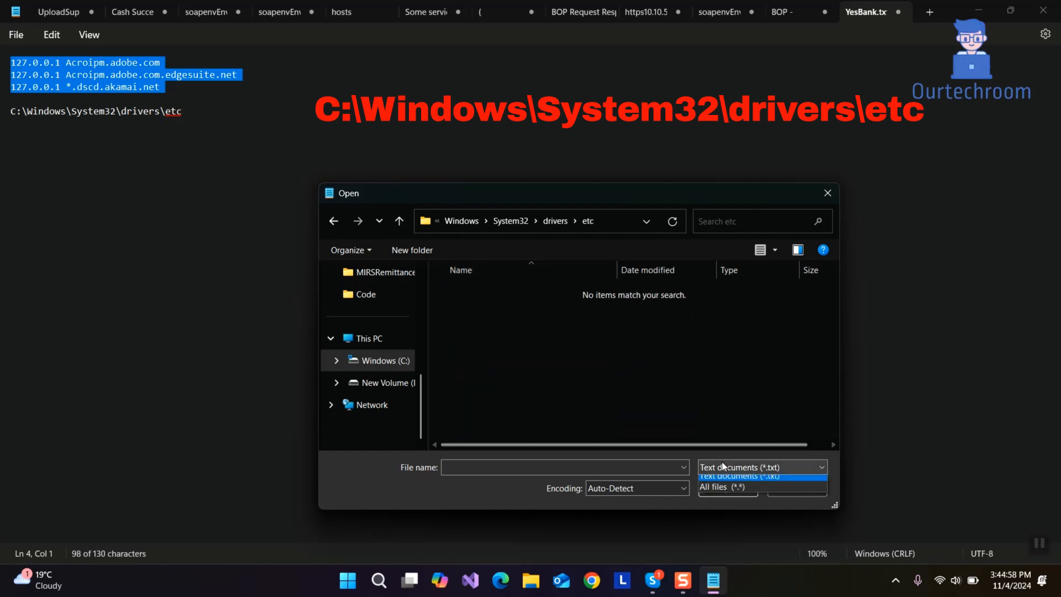
click(714, 486)
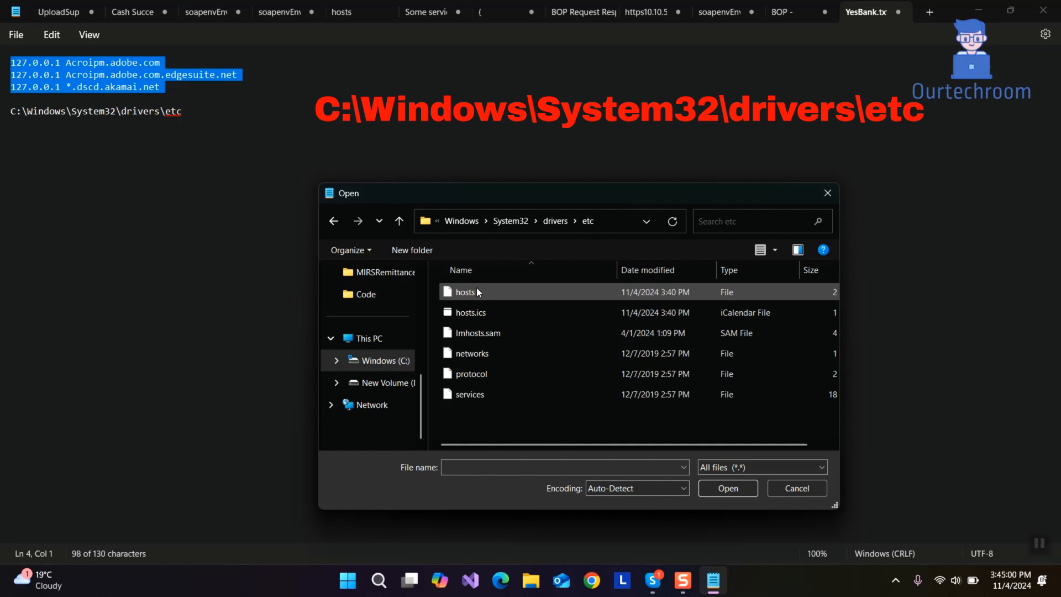
click(796, 488)
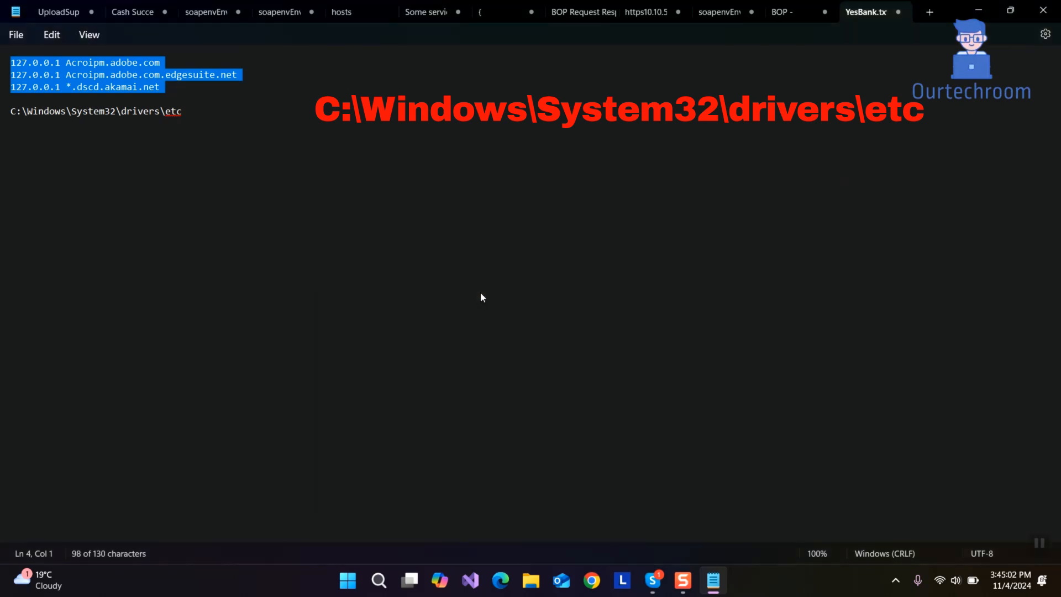
Append the 127.0.0.1 Acroipm.adobe.com blocking line after the existing entries and save hosts
click(342, 12)
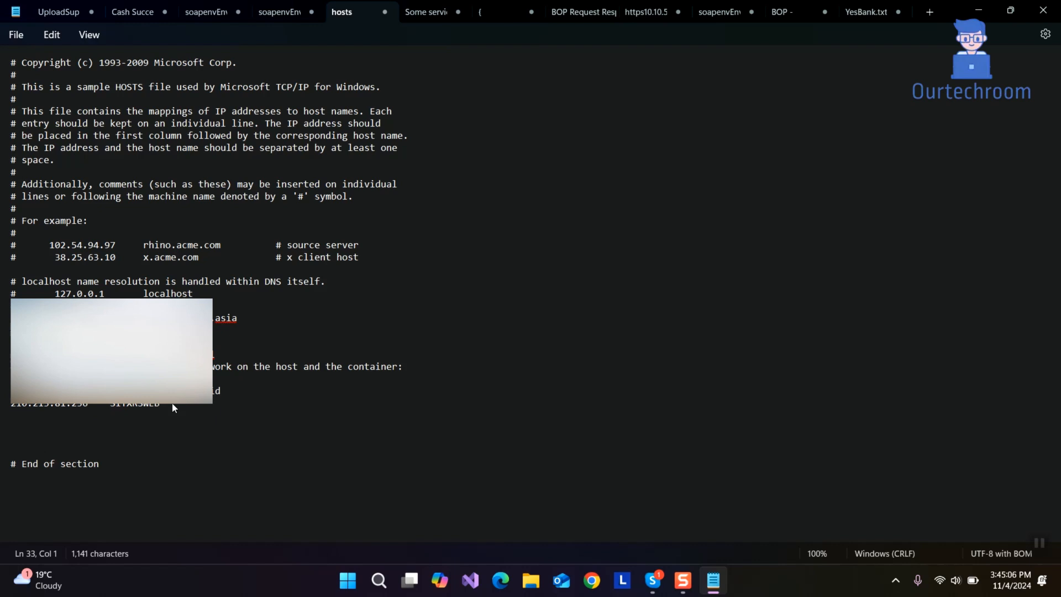
text(127.0.0.1 Acroipm.adobe.com)
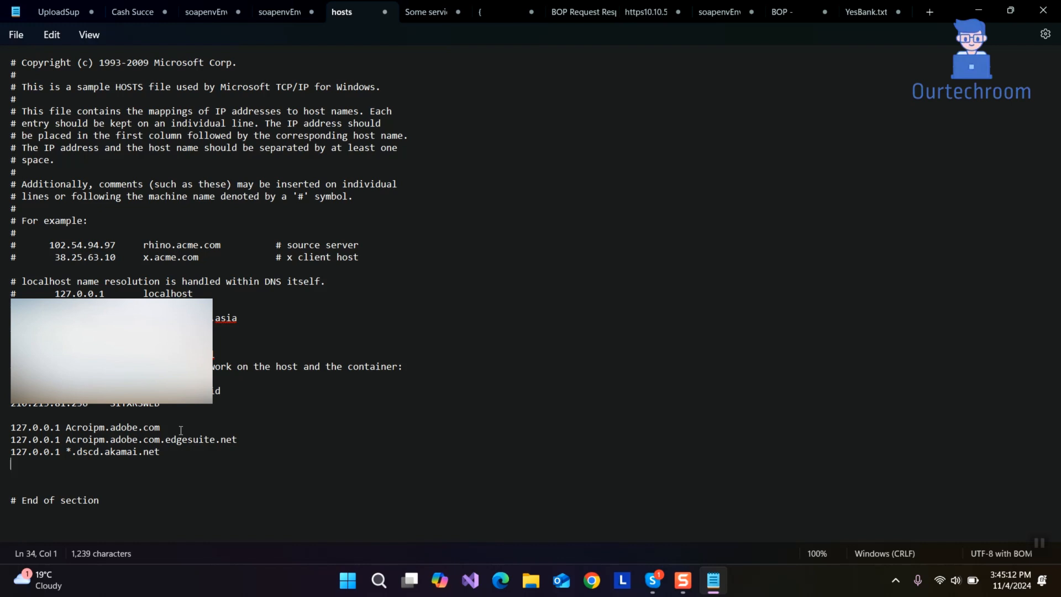
mouse_move(239, 284)
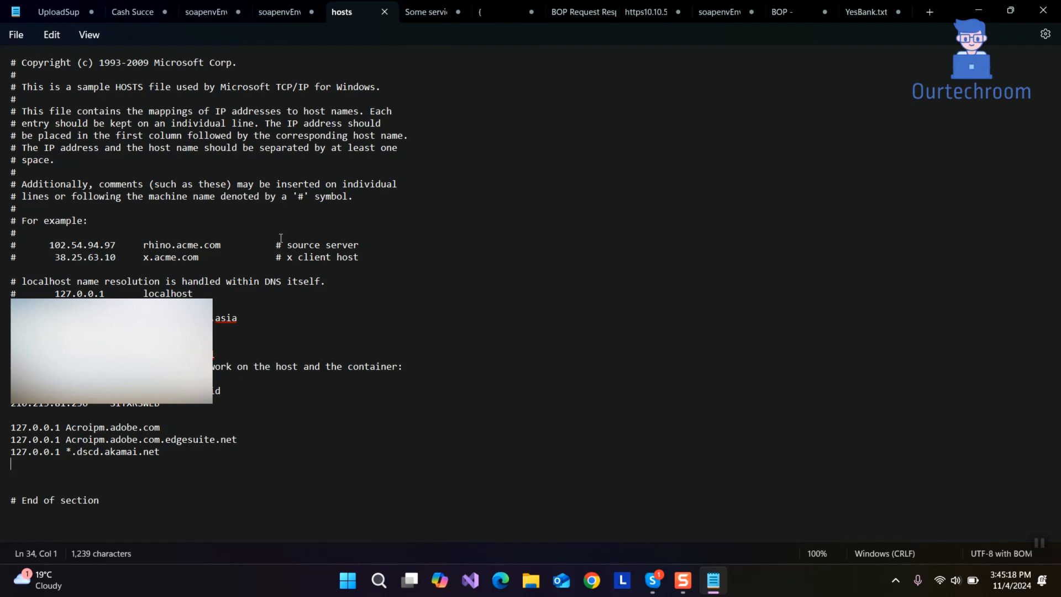
mouse_move(296, 329)
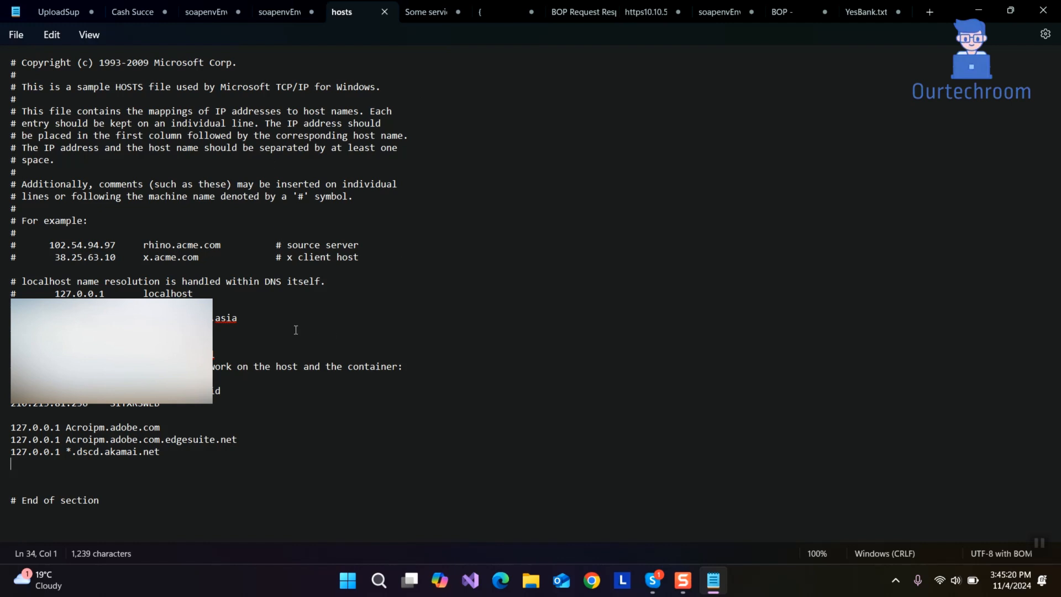
mouse_move(289, 384)
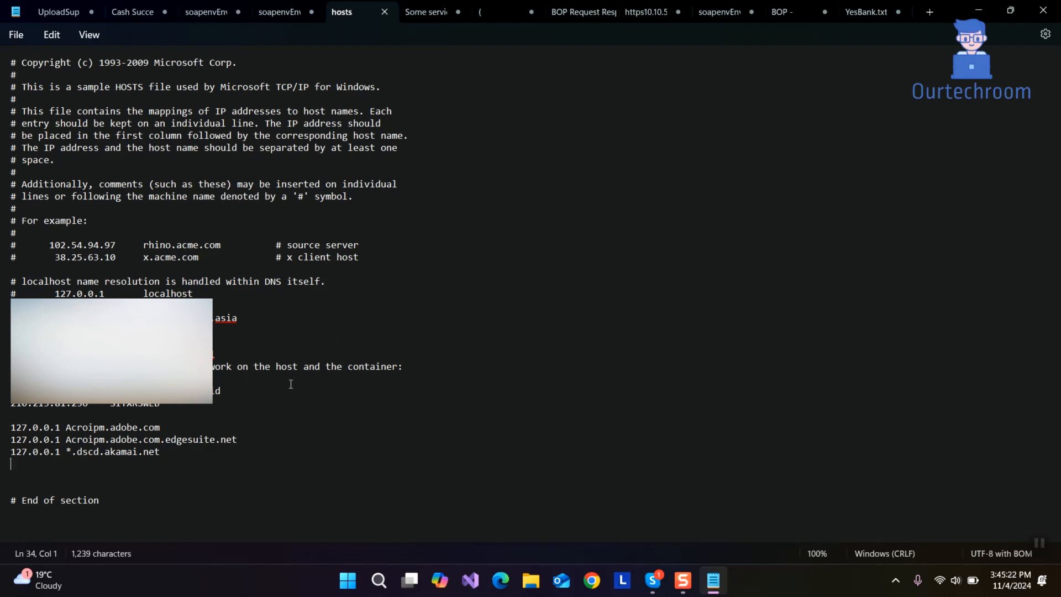
key(ctrl+s)
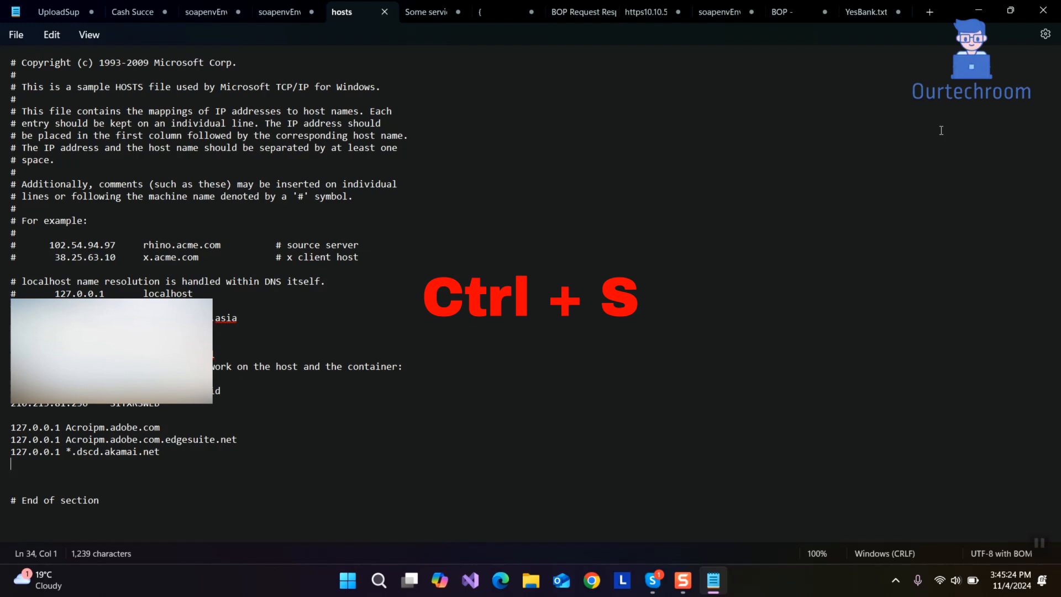